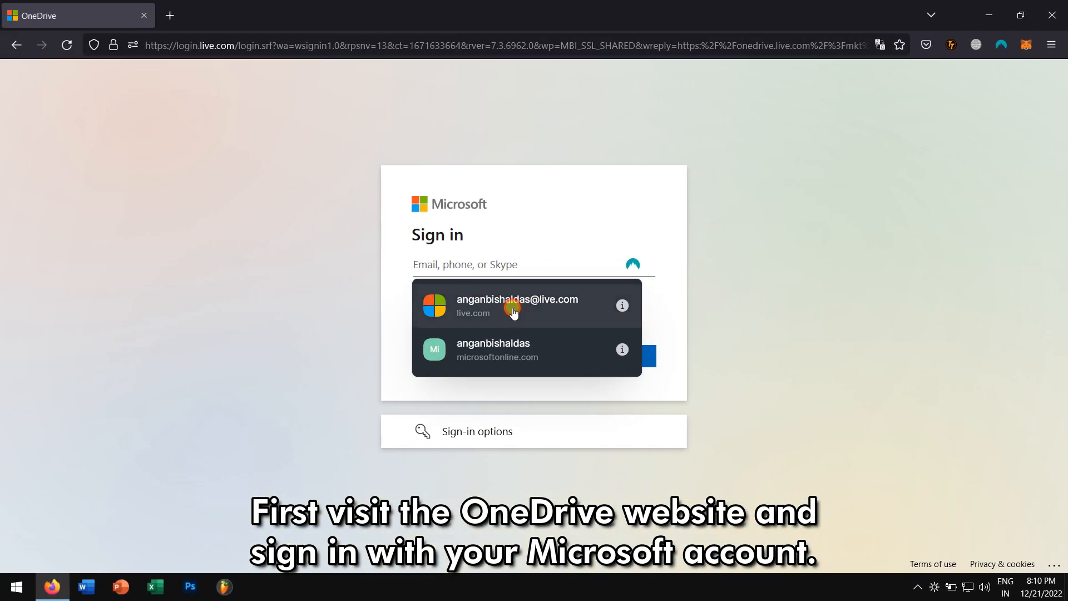
Sign in with the saved Microsoft account and restore the four deleted Word documents
{"action": "left_click", "coordinate": [517, 305]}
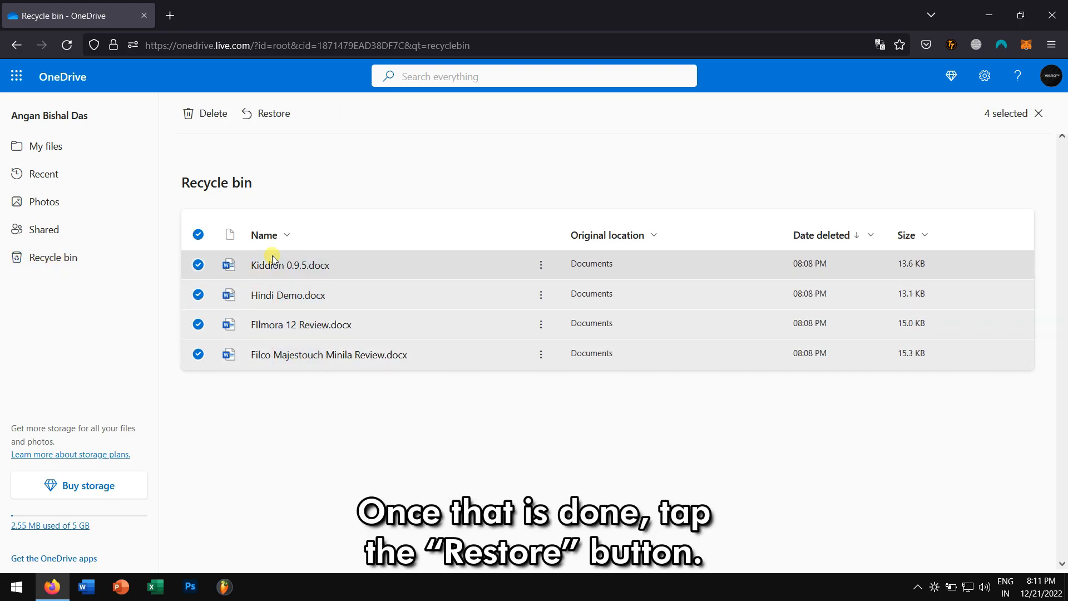
{"action": "left_click", "coordinate": [274, 114]}
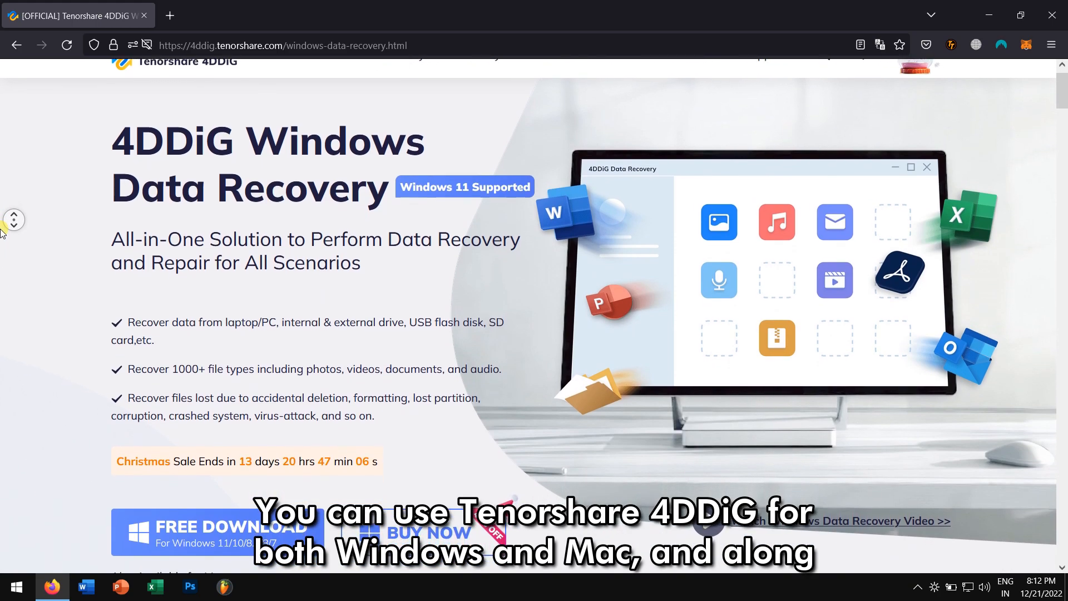
Scroll down through the 4DDiG Windows Data Recovery product overview
{"action": "scroll", "scroll_direction": "down", "scroll_amount": 3}
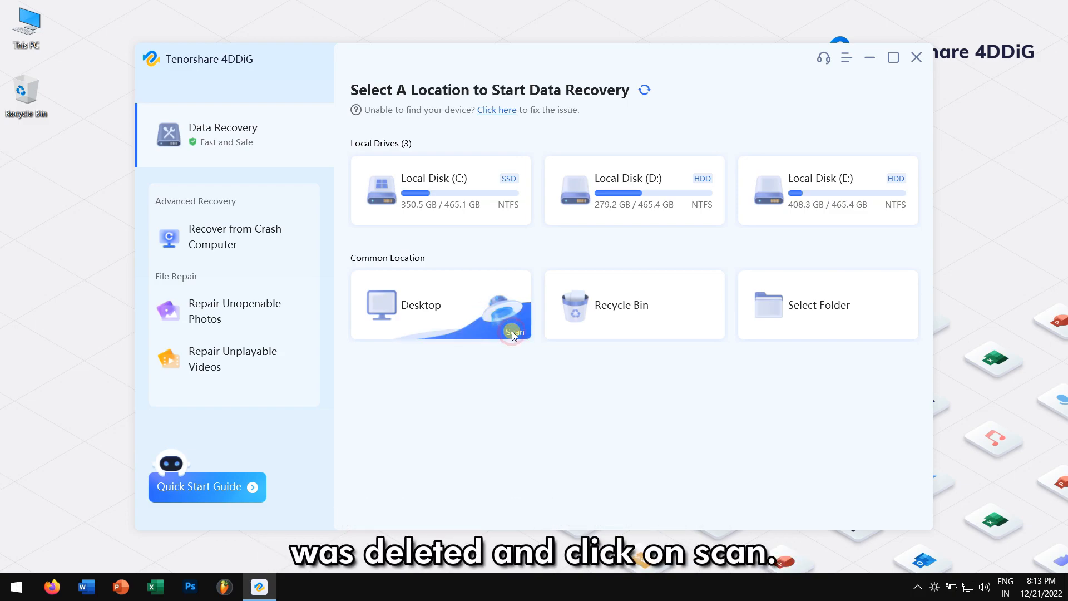
Scan the Desktop location for deleted files
{"action": "left_click", "coordinate": [513, 333]}
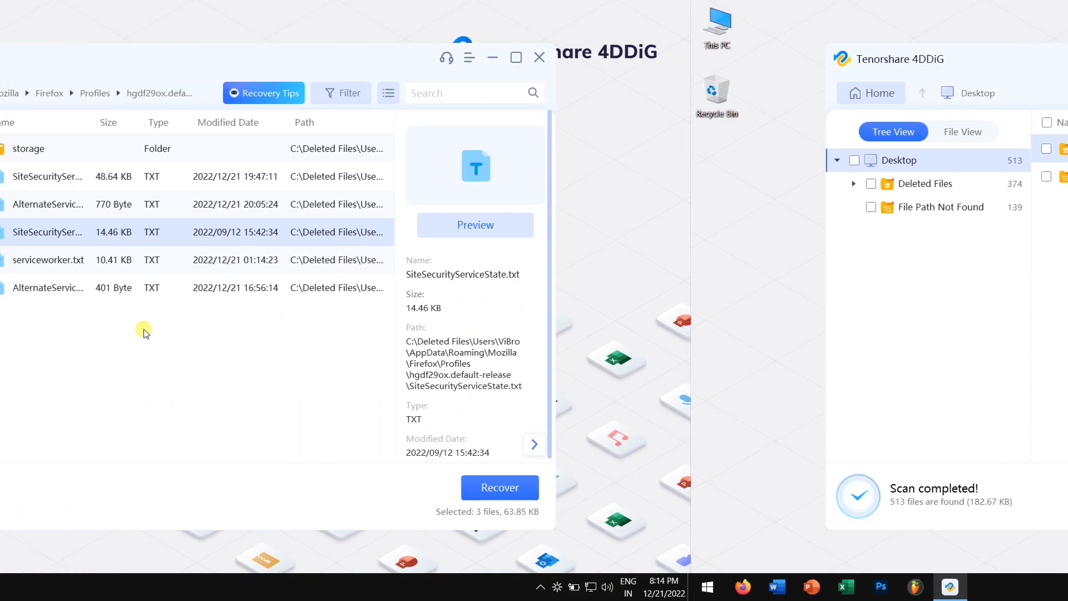